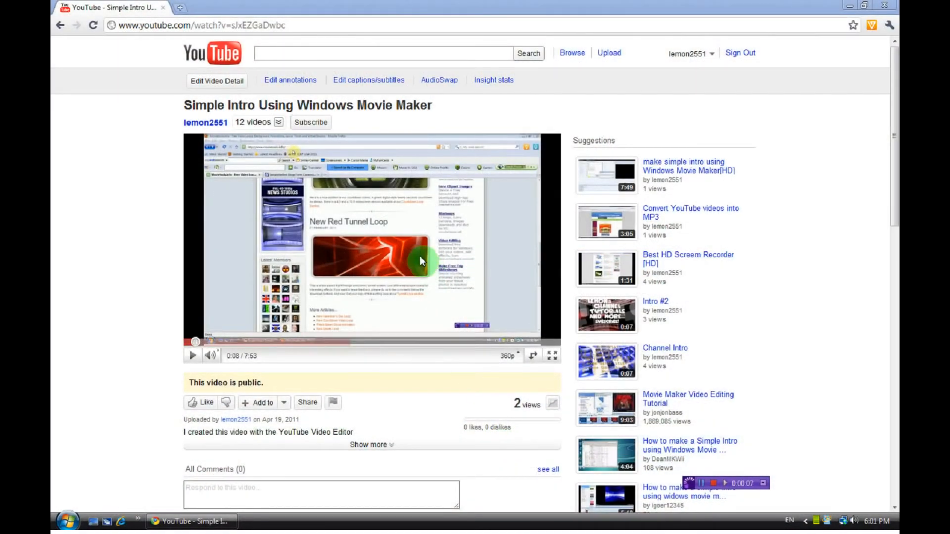
mouse_move(101, 268)
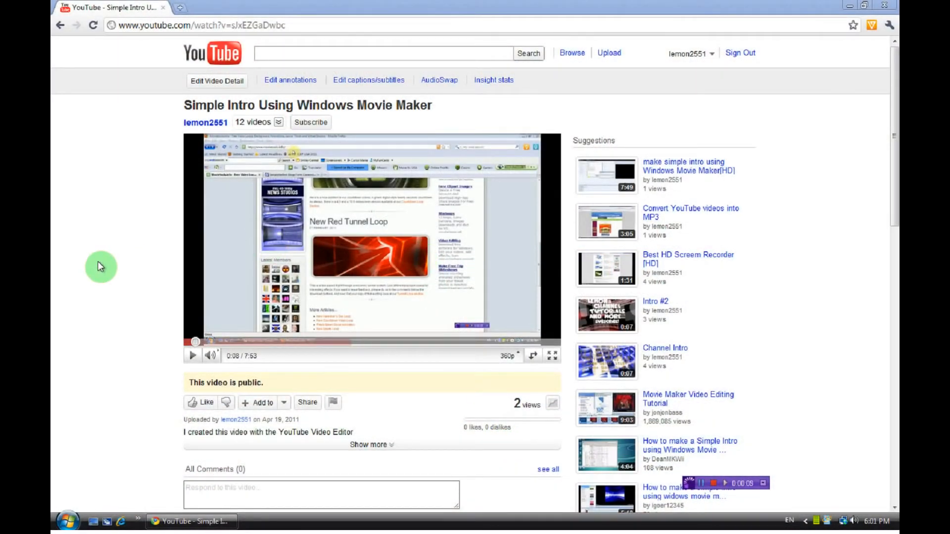
mouse_move(109, 199)
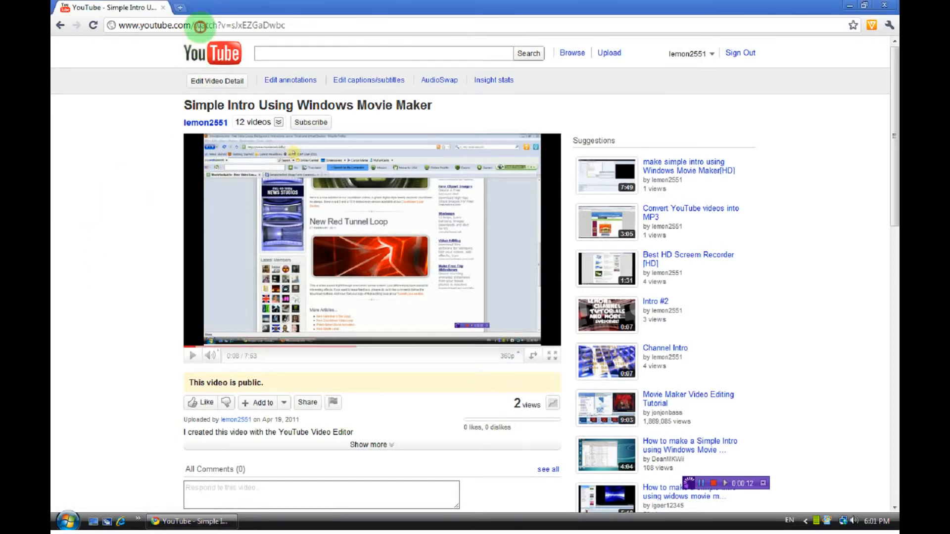
Navigate to the youtube.com/html5 trial page from the address bar suggestion
click(200, 25)
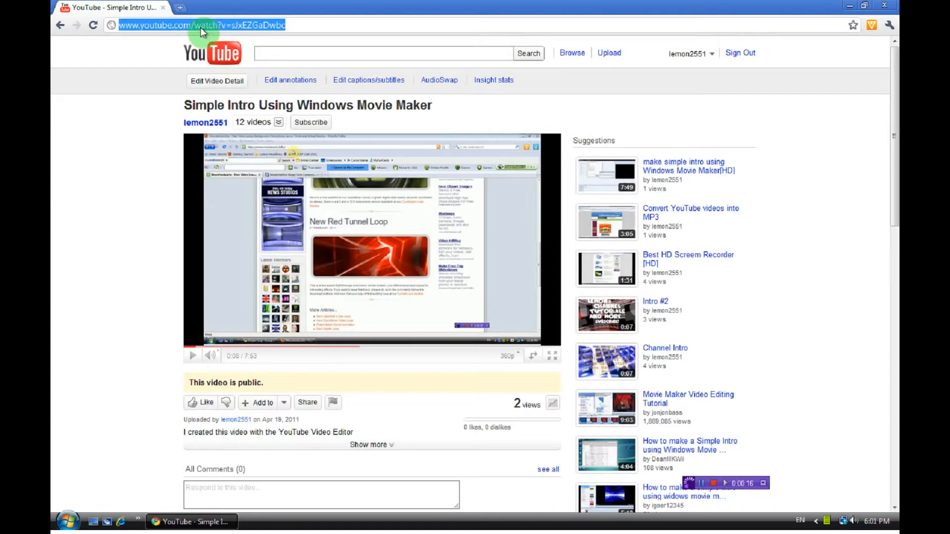
text(www.y)
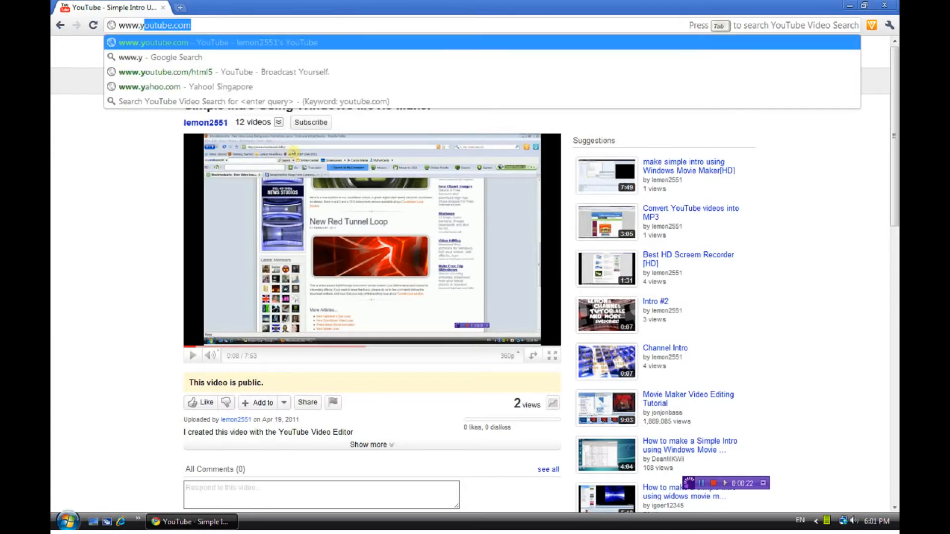
click(169, 71)
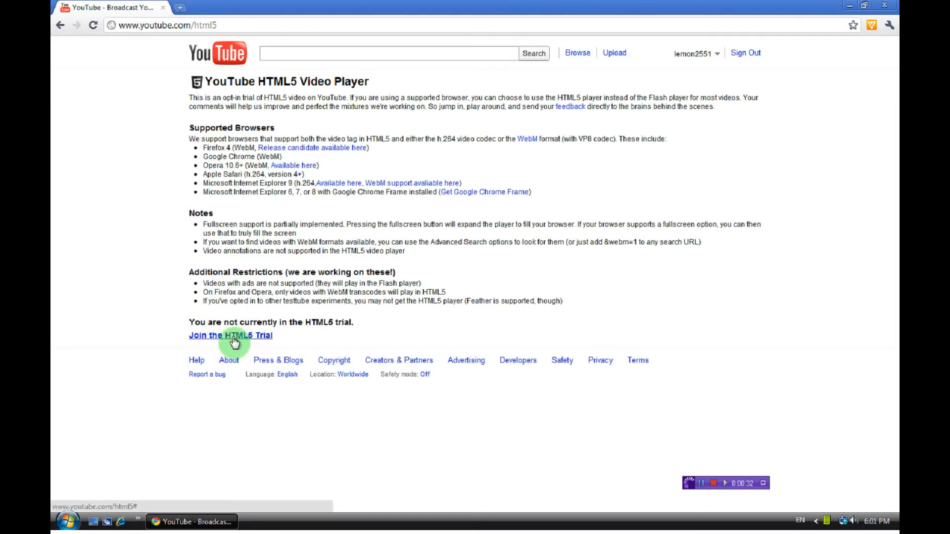
Join the HTML5 video player trial for this account
click(231, 335)
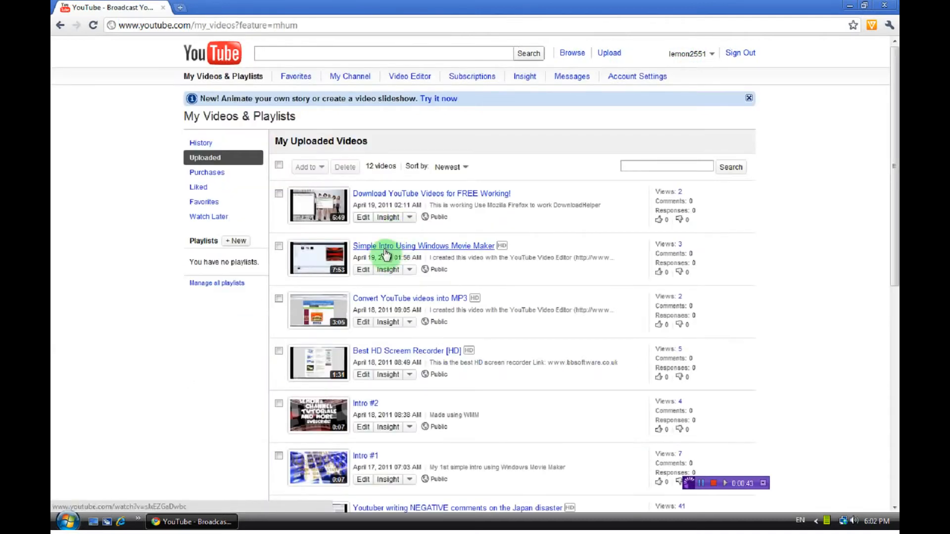
Play the Simple Intro Using Windows Movie Maker video in the HTML5 player, then return to youtube.com/html5
click(424, 245)
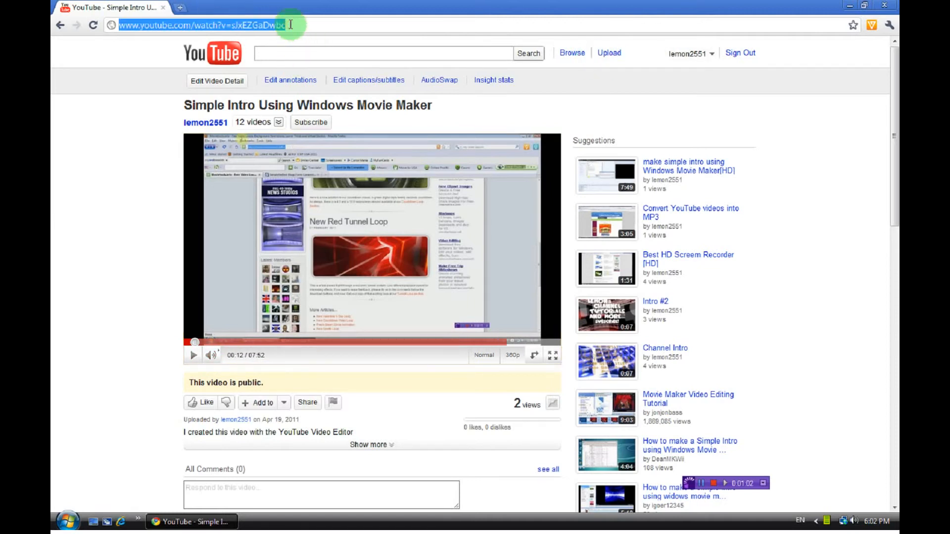
text(www.youtube.com/html5)
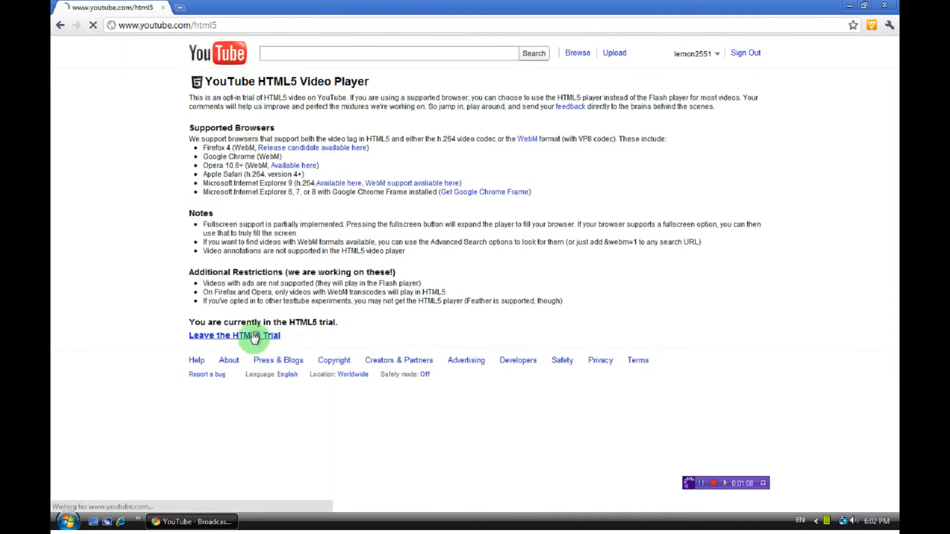
Leave the HTML5 trial and go back to My Uploaded Videos via the account menu
click(251, 335)
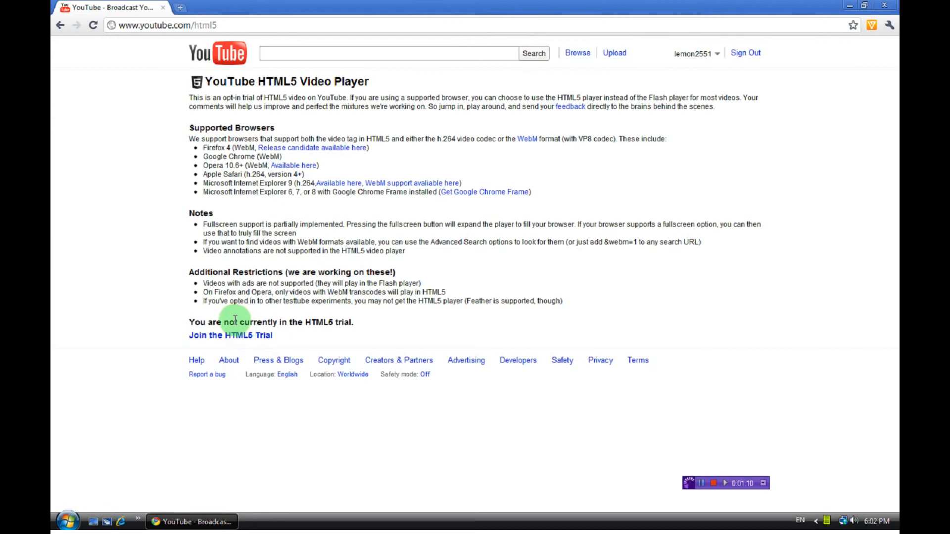
click(696, 52)
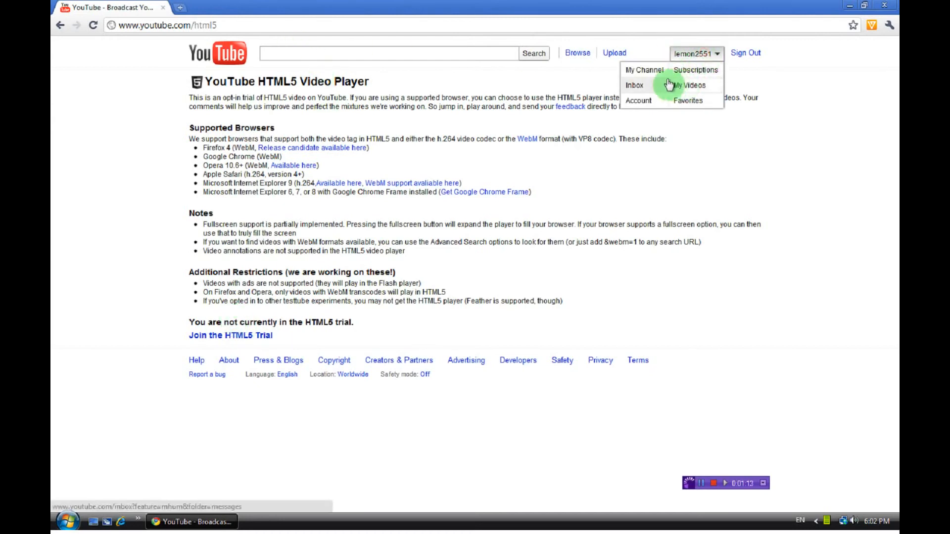
click(687, 85)
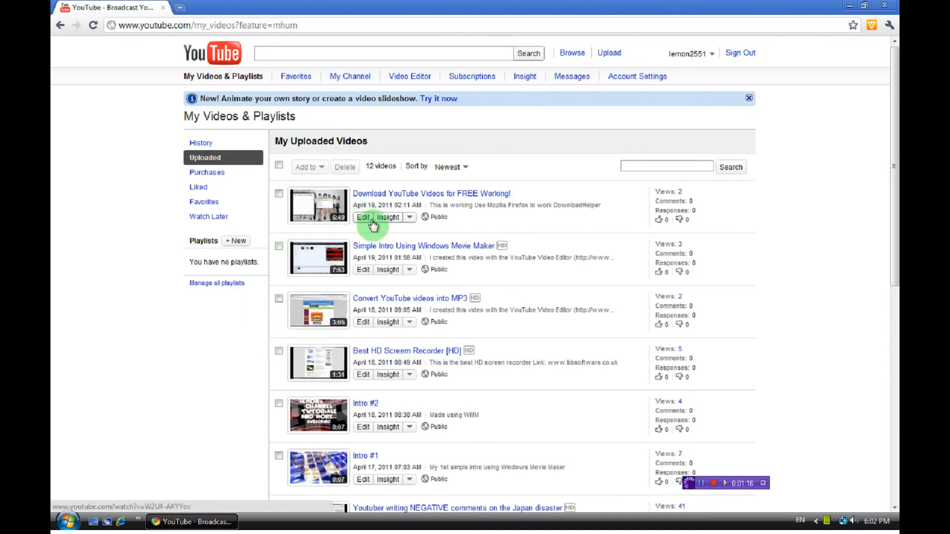
Play the Simple Intro Using Windows Movie Maker video again in the standard player
click(425, 245)
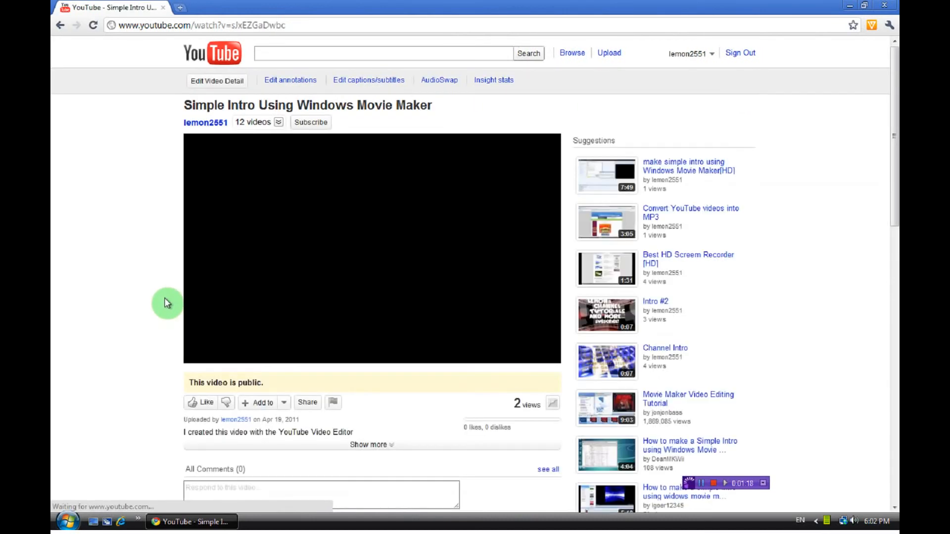
click(192, 355)
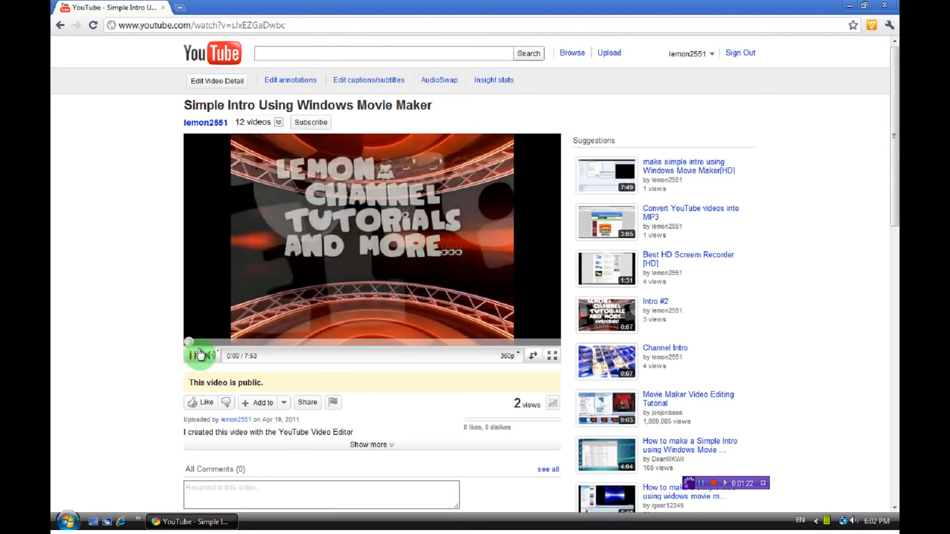
click(192, 355)
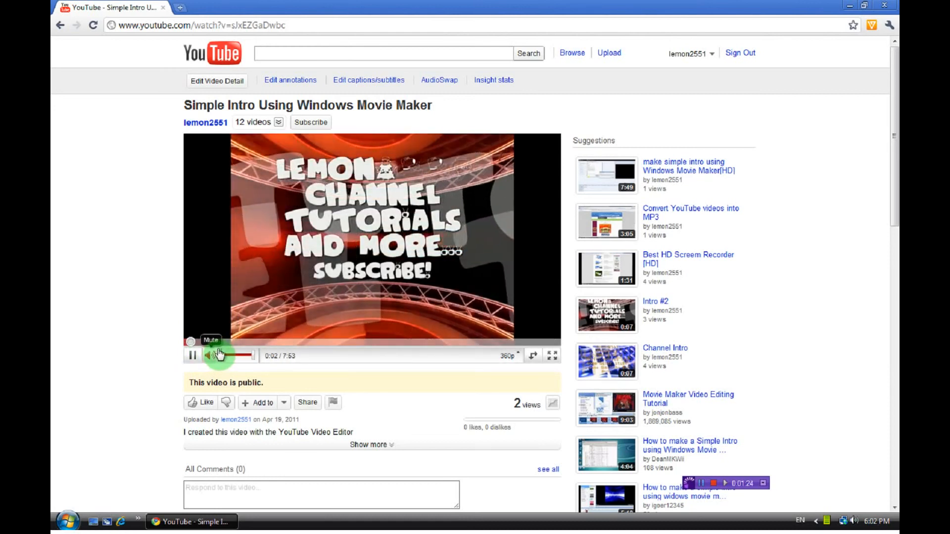